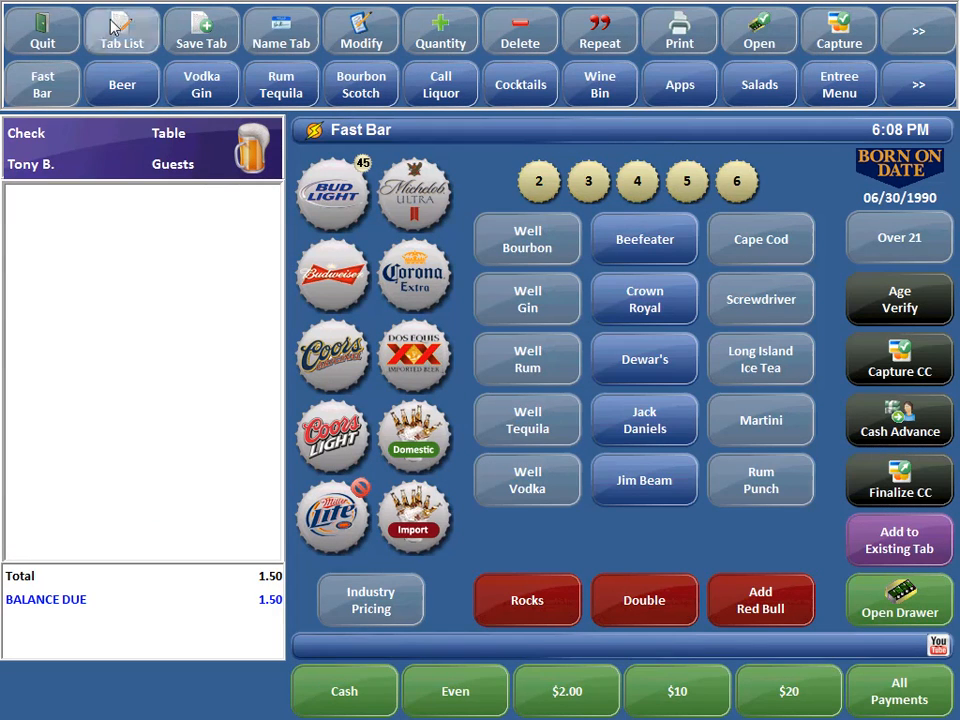
Open the Tabs window listing saved tabs from BECKY through STEVE.
{"action": "left_click", "coordinate": [121, 29]}
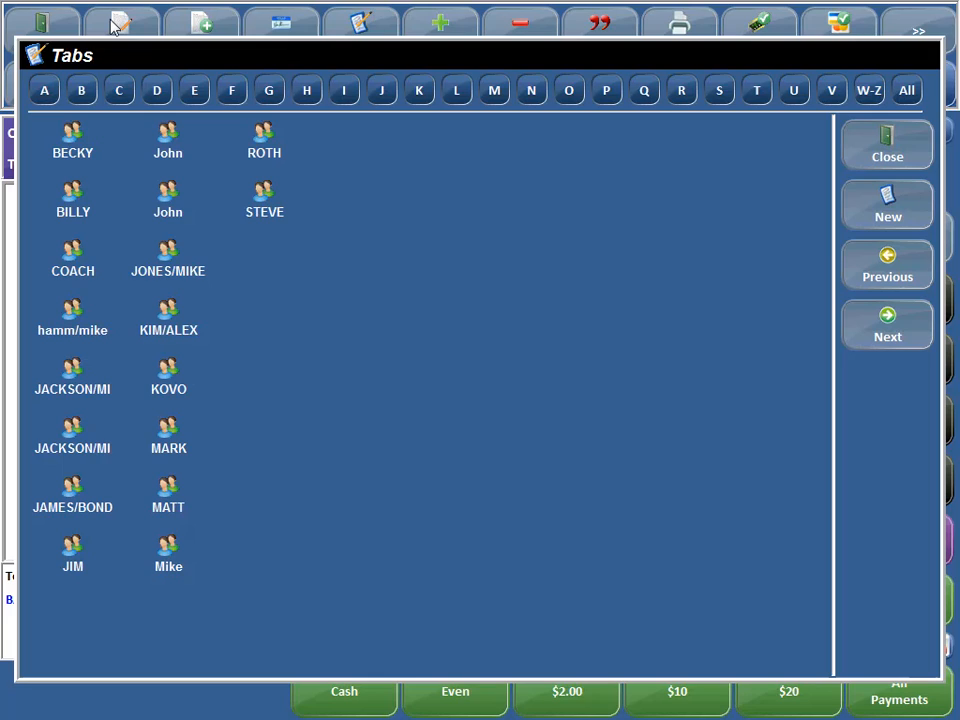
{"action": "mouse_move", "coordinate": [207, 98]}
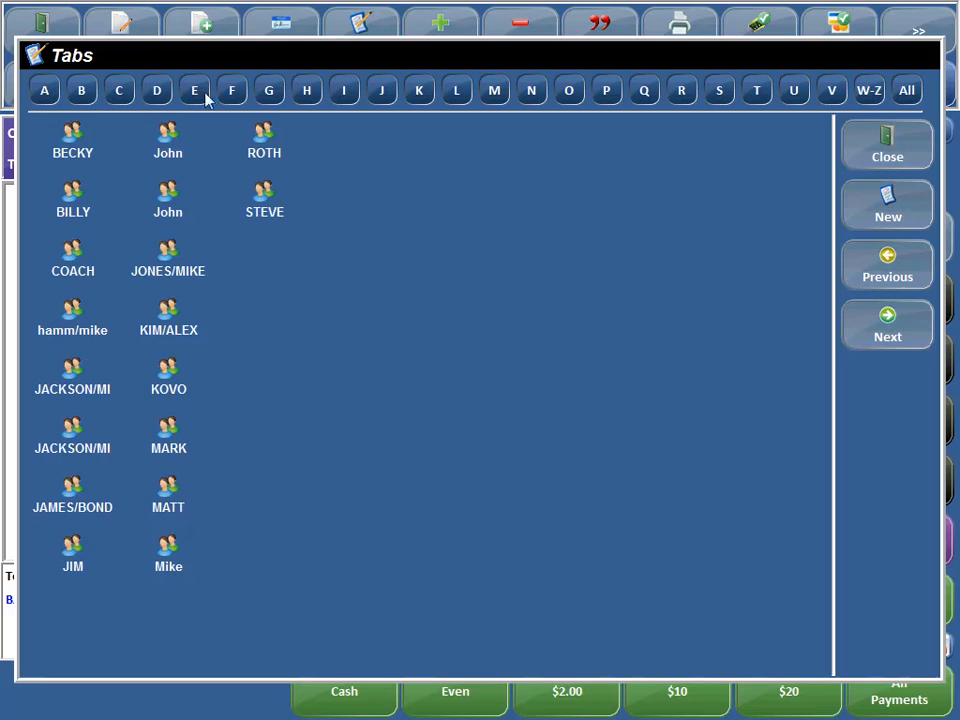
{"action": "mouse_move", "coordinate": [670, 338]}
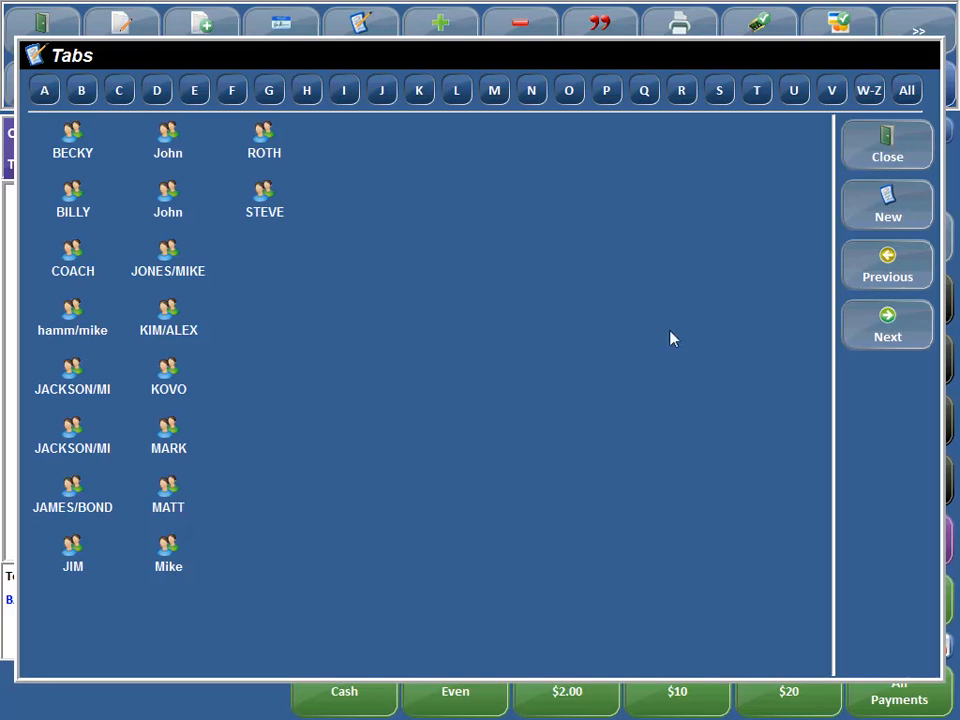
{"action": "mouse_move", "coordinate": [898, 360]}
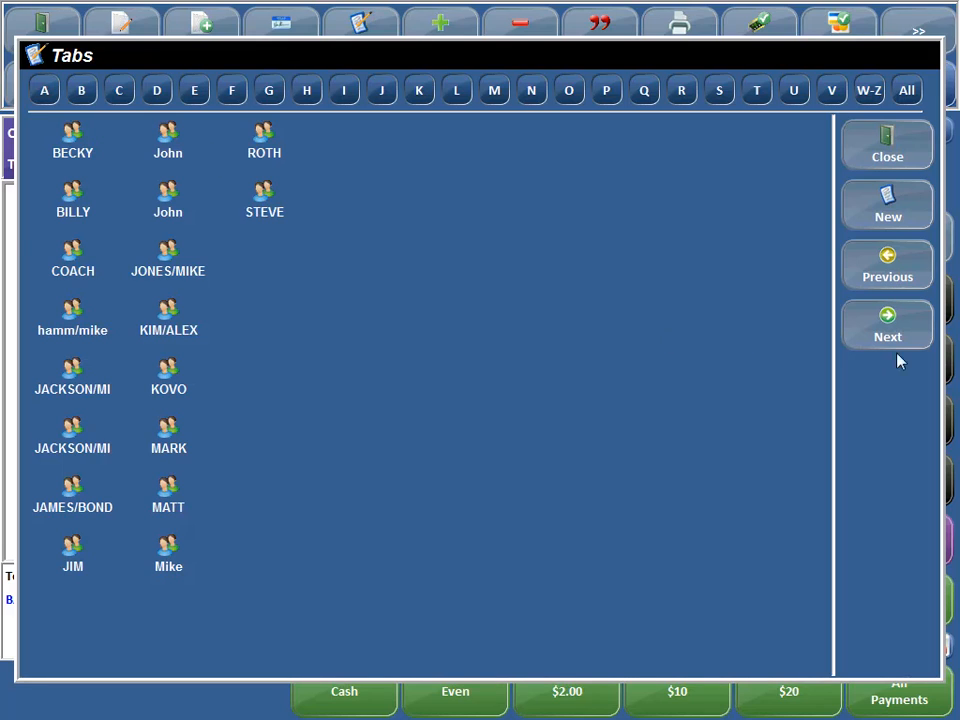
{"action": "mouse_move", "coordinate": [646, 313]}
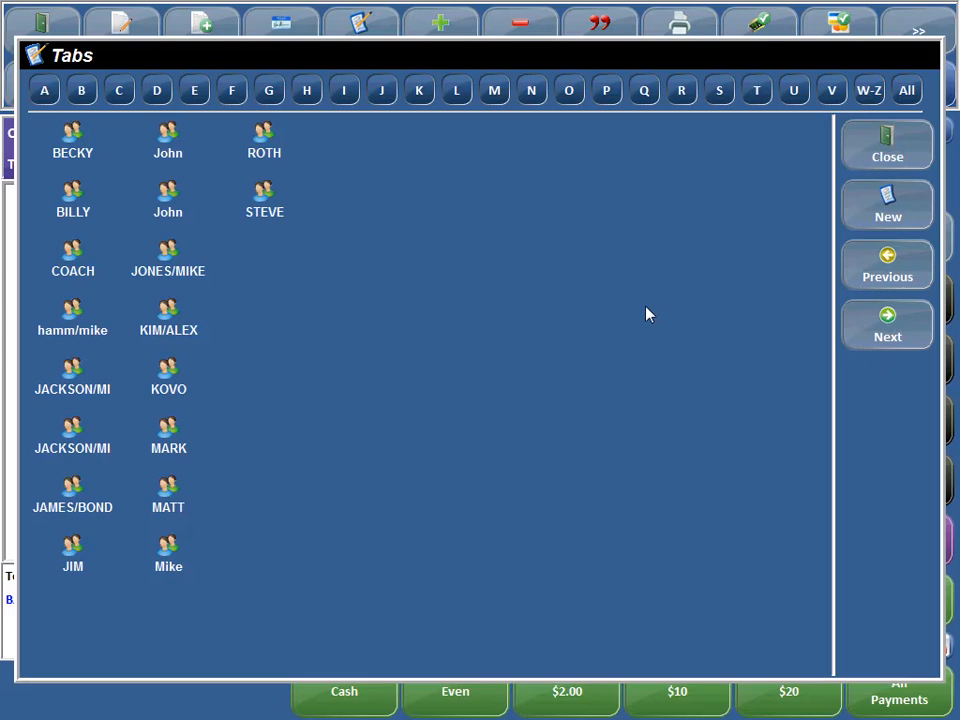
{"action": "mouse_move", "coordinate": [55, 104]}
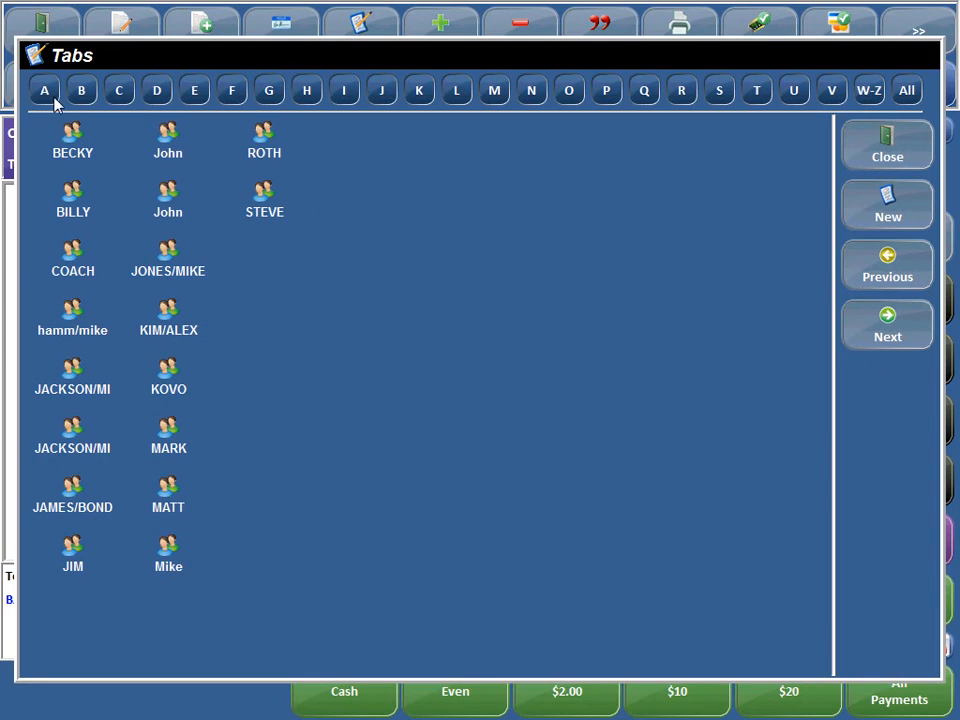
{"action": "mouse_move", "coordinate": [649, 177]}
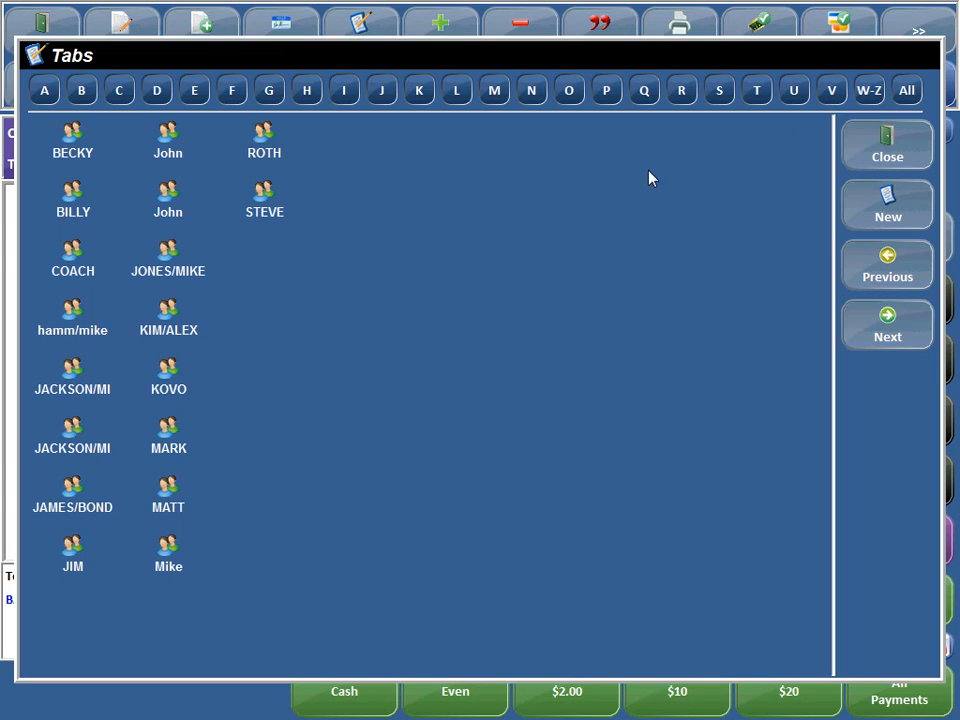
{"action": "mouse_move", "coordinate": [626, 184]}
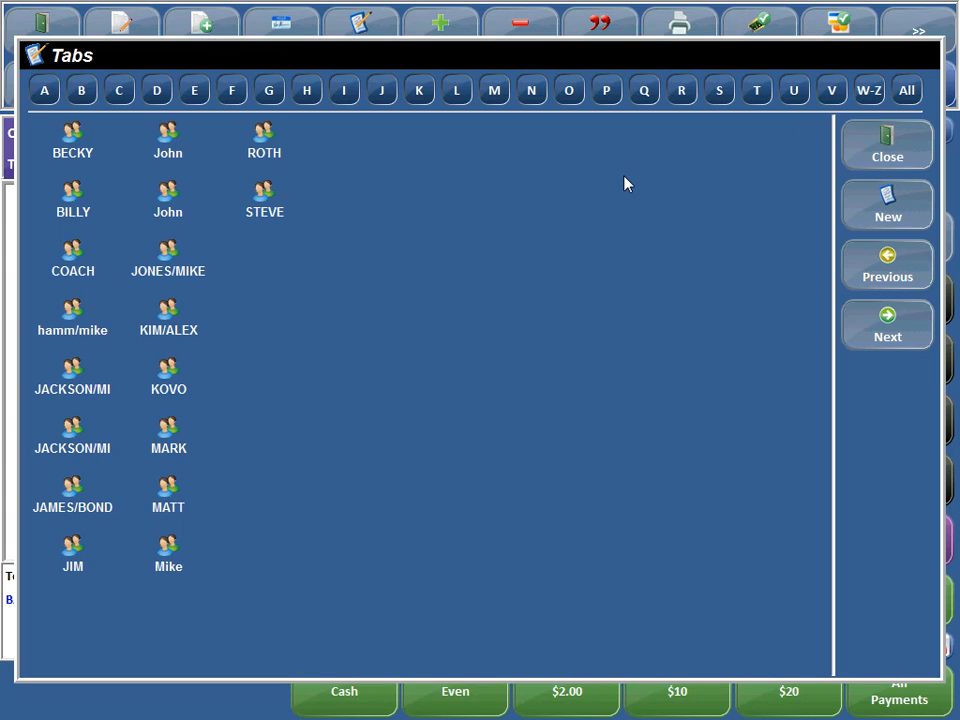
{"action": "mouse_move", "coordinate": [465, 162]}
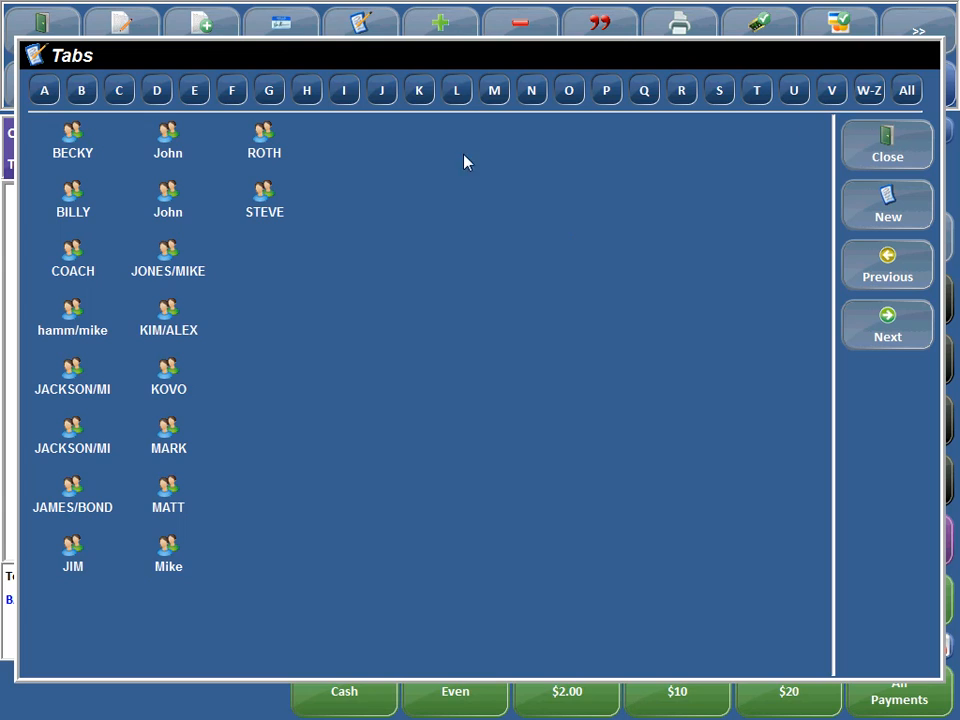
Filter the tab list by the letter M to show MARK, MATT and Mike.
{"action": "left_click", "coordinate": [494, 90]}
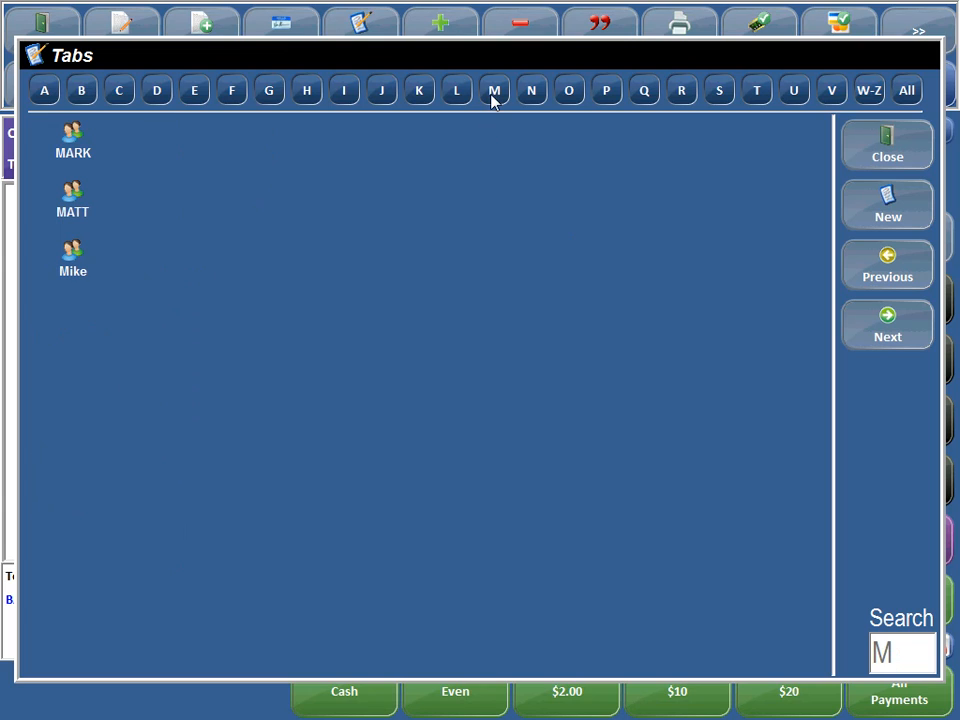
{"action": "mouse_move", "coordinate": [120, 373]}
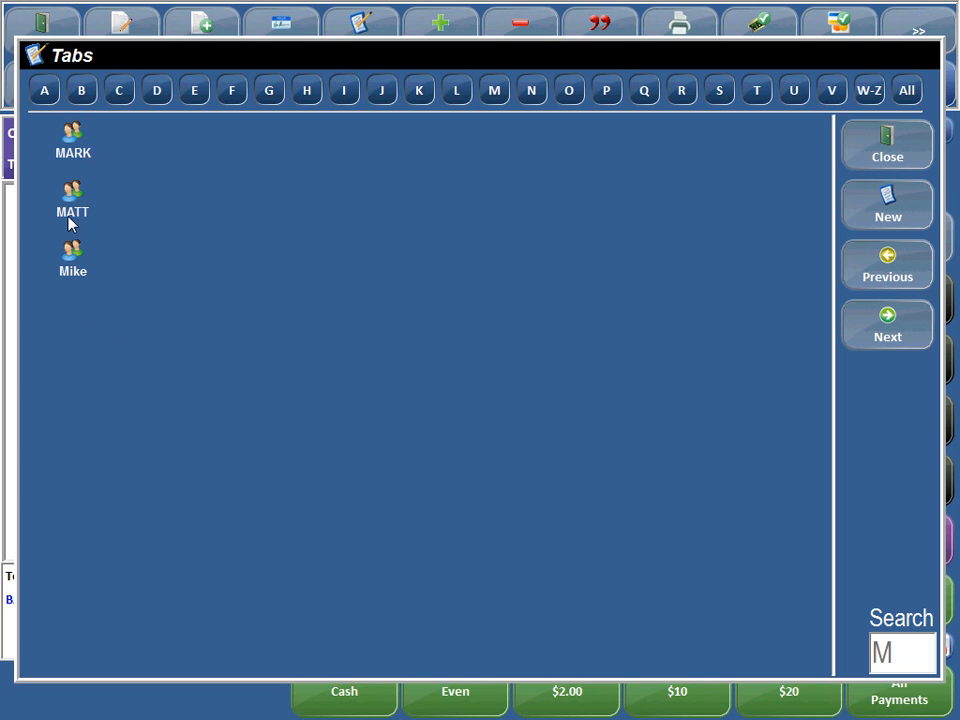
{"action": "mouse_move", "coordinate": [73, 205]}
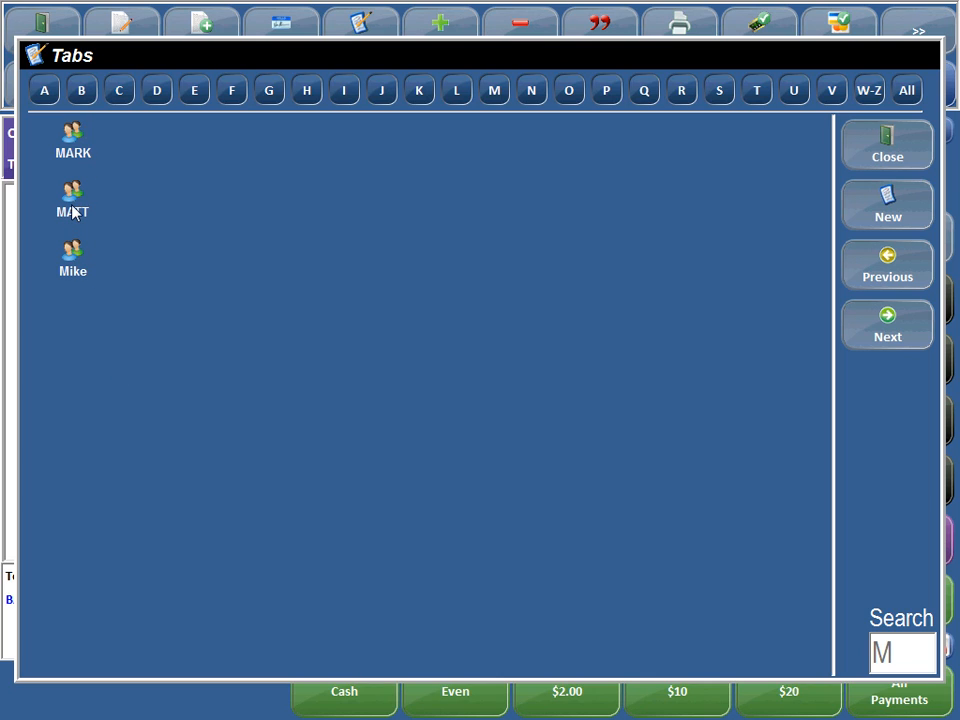
{"action": "mouse_move", "coordinate": [303, 209]}
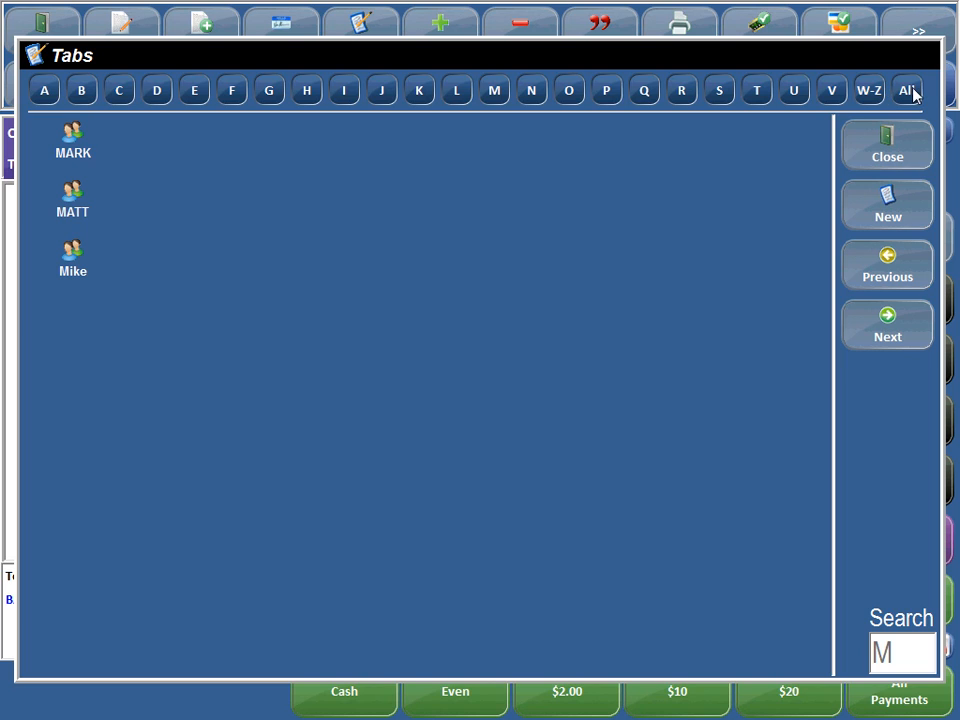
Clear the M filter with All so BECKY through STEVE are listed again.
{"action": "left_click", "coordinate": [906, 90]}
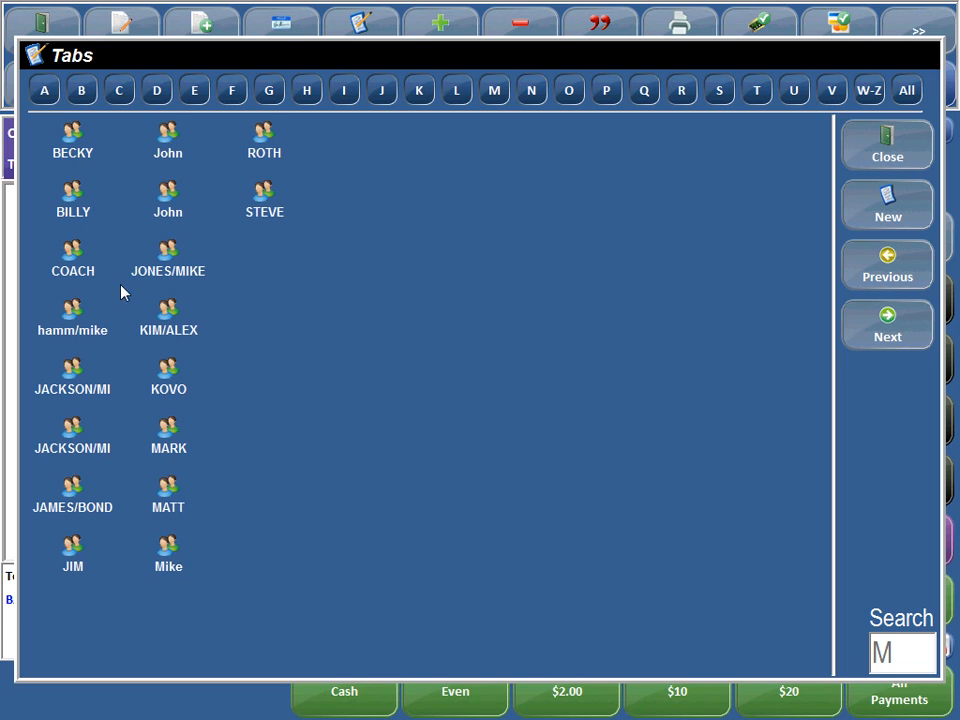
{"action": "mouse_move", "coordinate": [358, 303]}
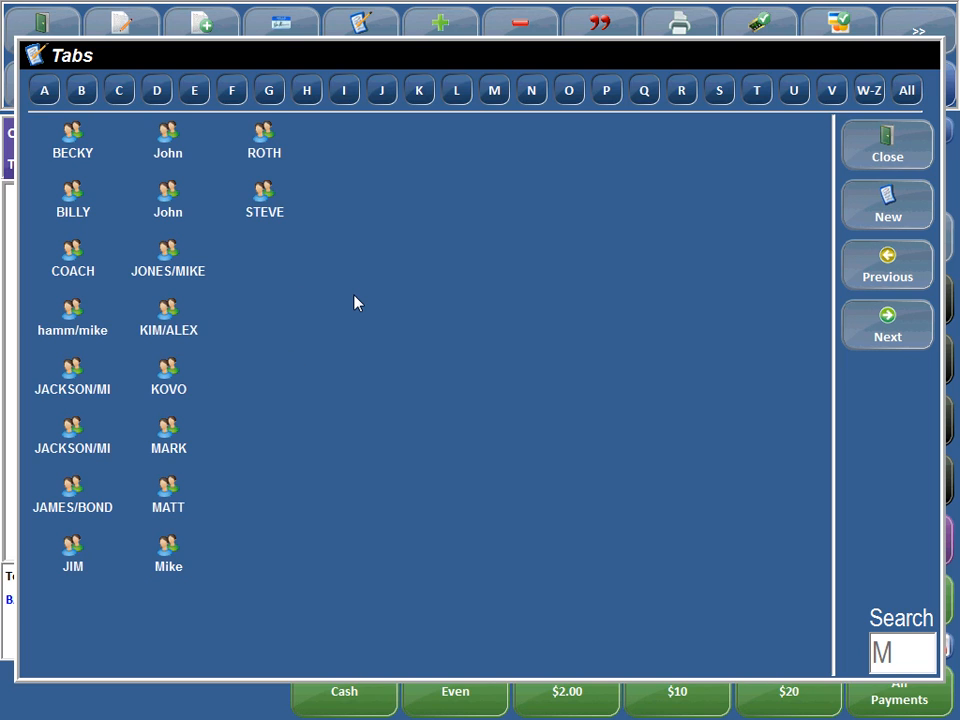
{"action": "mouse_move", "coordinate": [370, 297]}
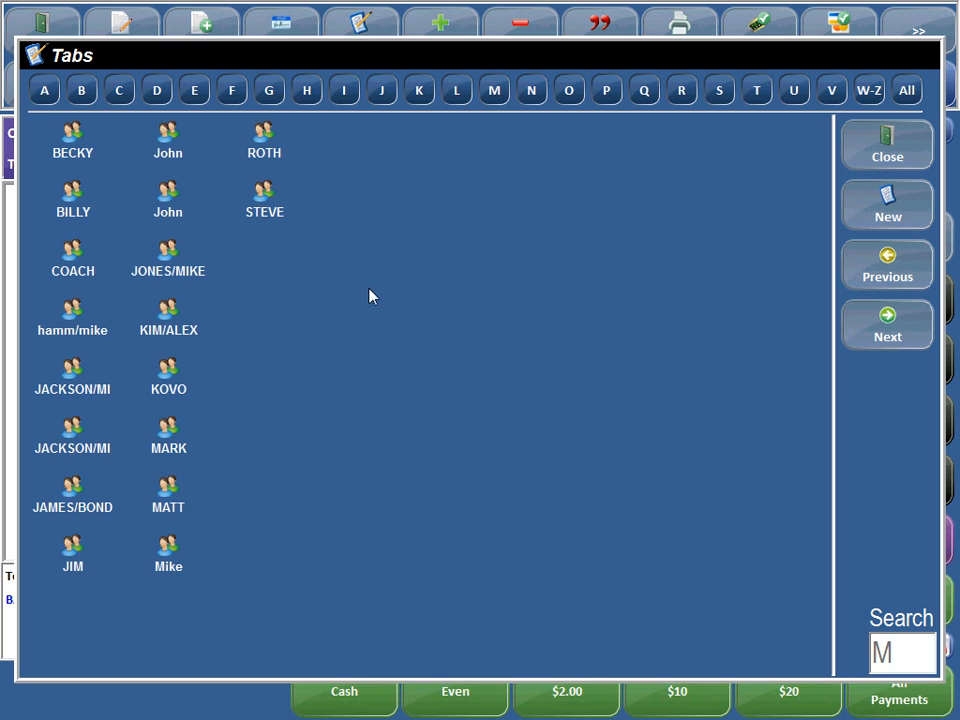
{"action": "mouse_move", "coordinate": [487, 115]}
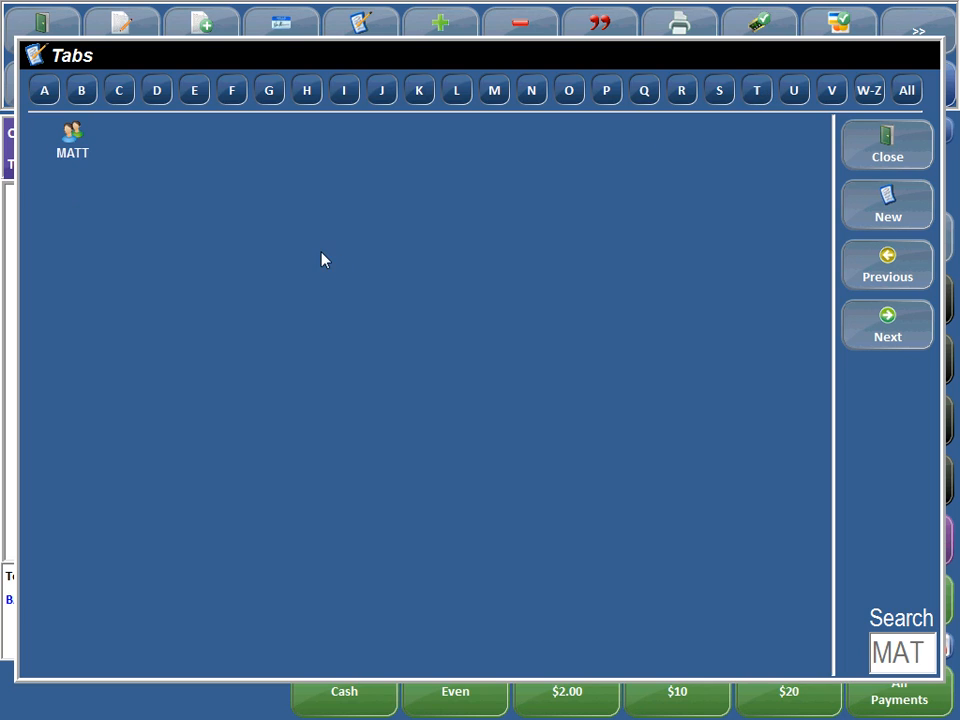
{"action": "mouse_move", "coordinate": [780, 552]}
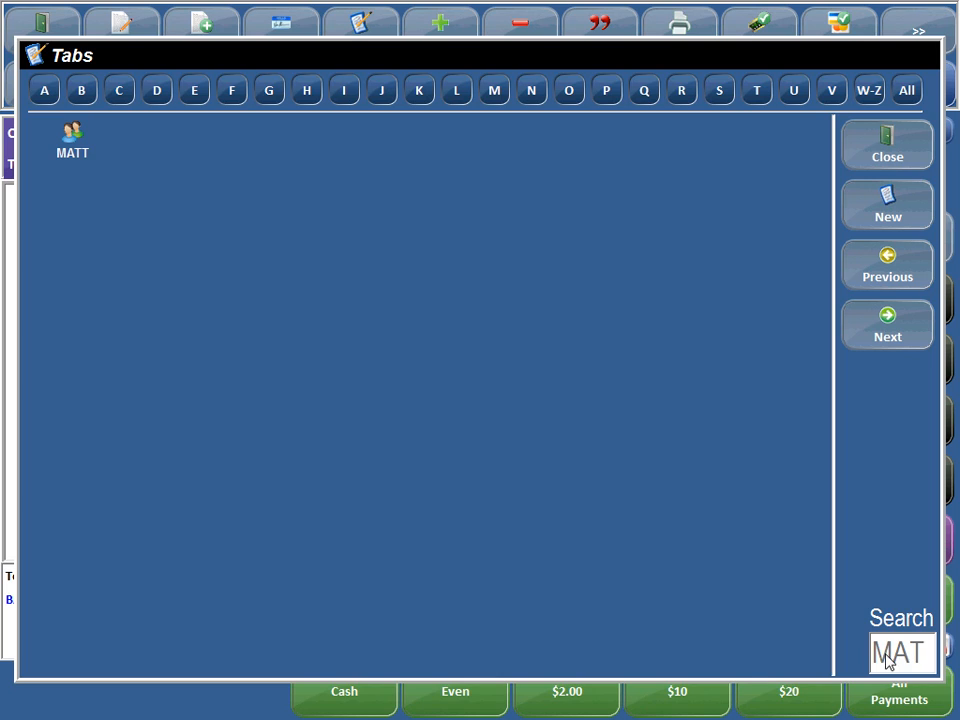
{"action": "mouse_move", "coordinate": [85, 167]}
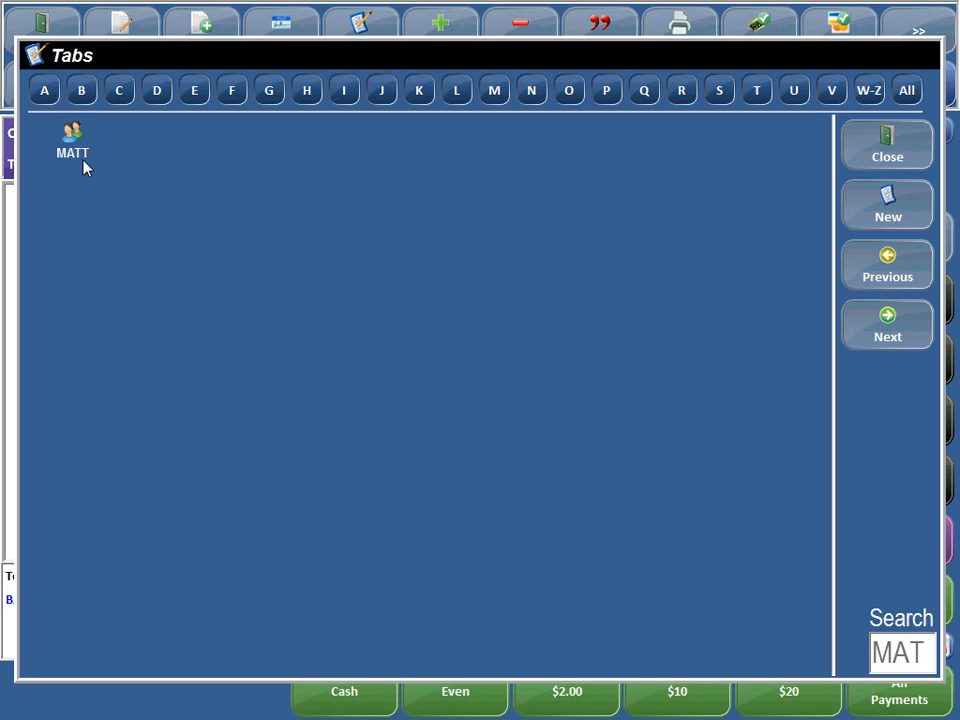
{"action": "mouse_move", "coordinate": [88, 176]}
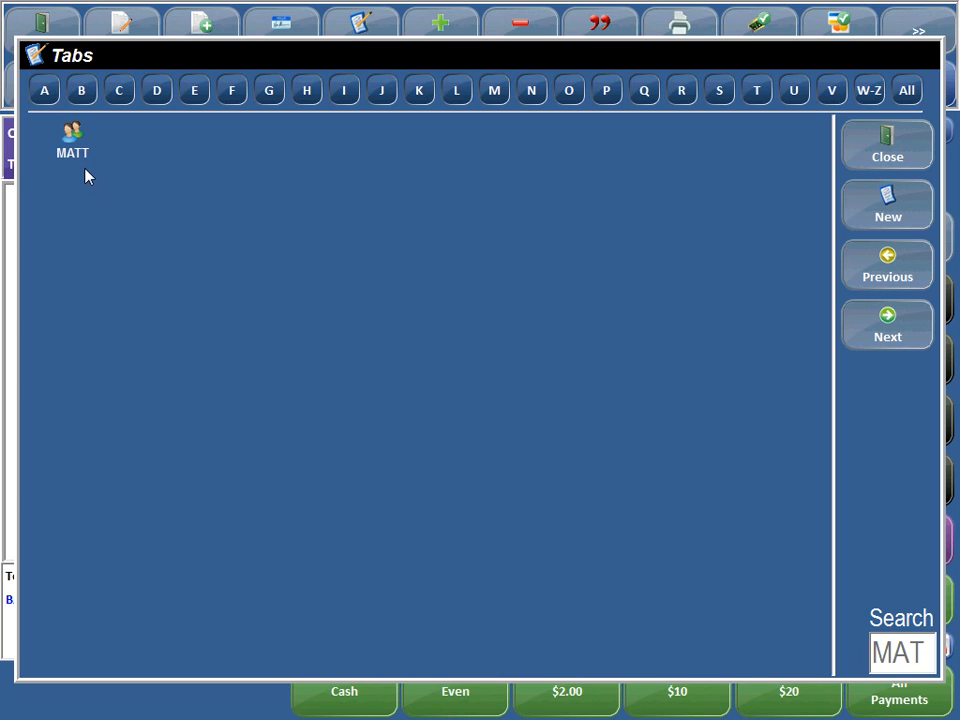